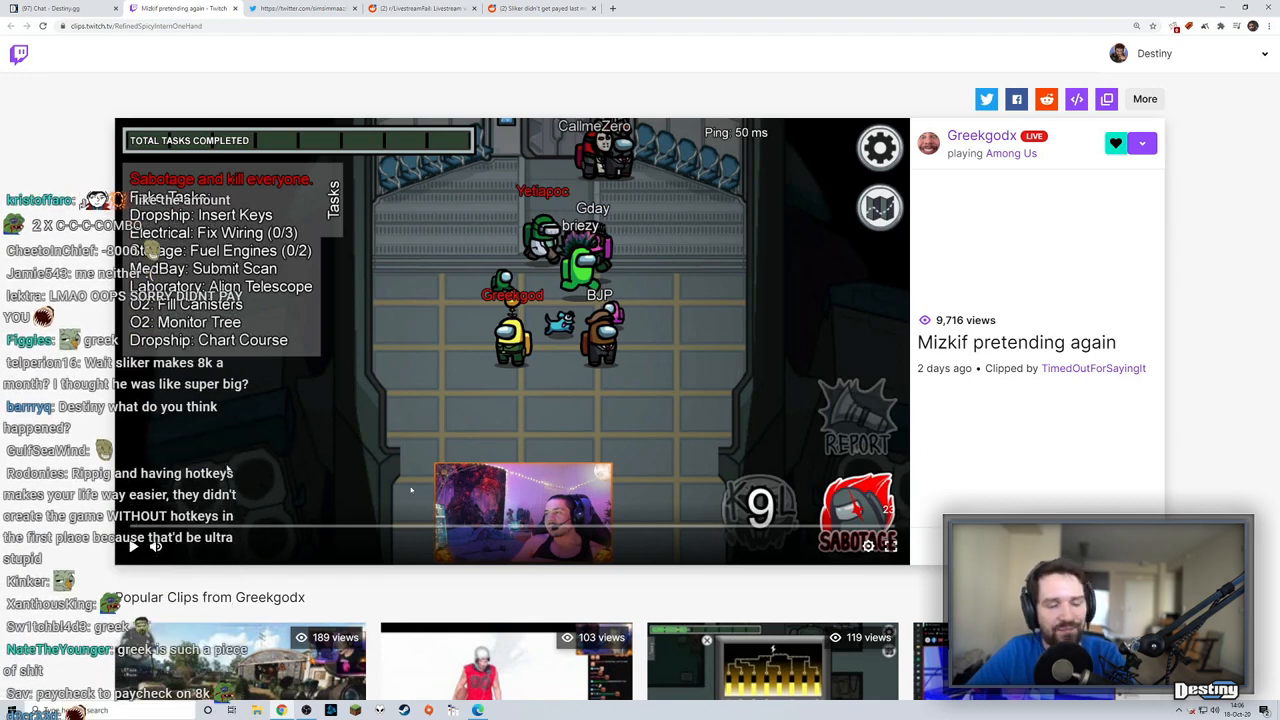
scroll("down", 3)
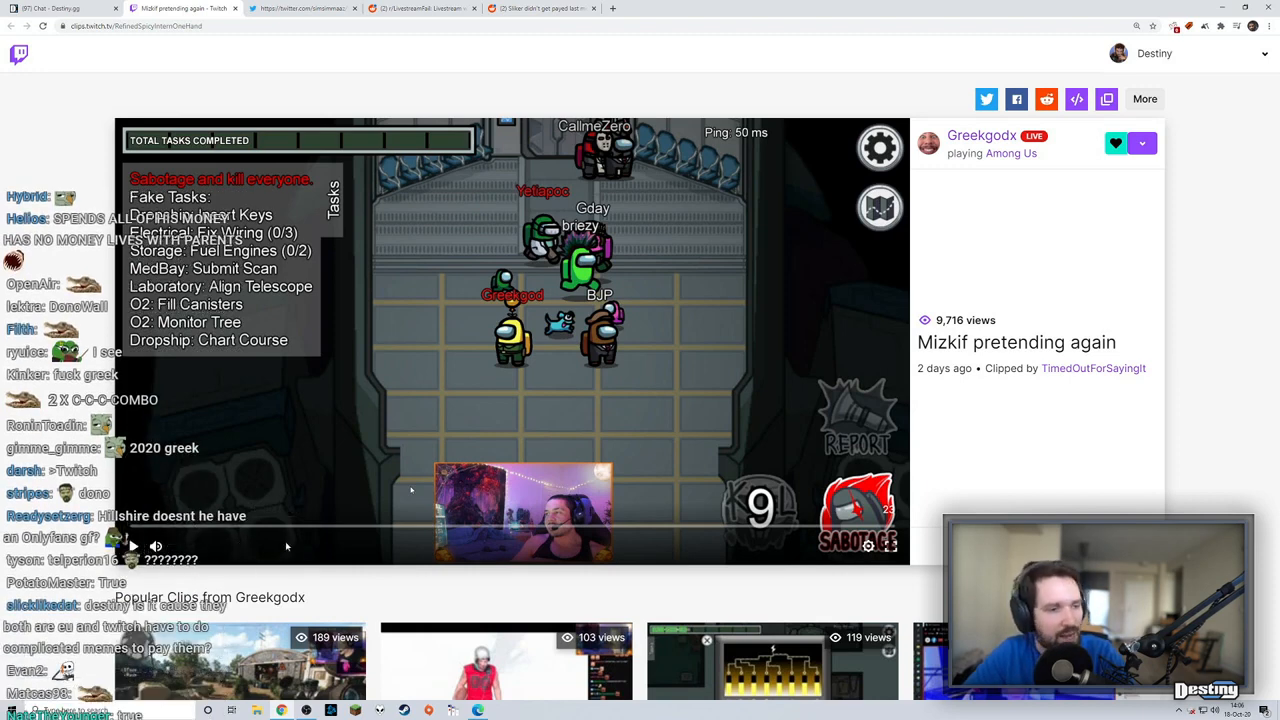
scroll("down", 3)
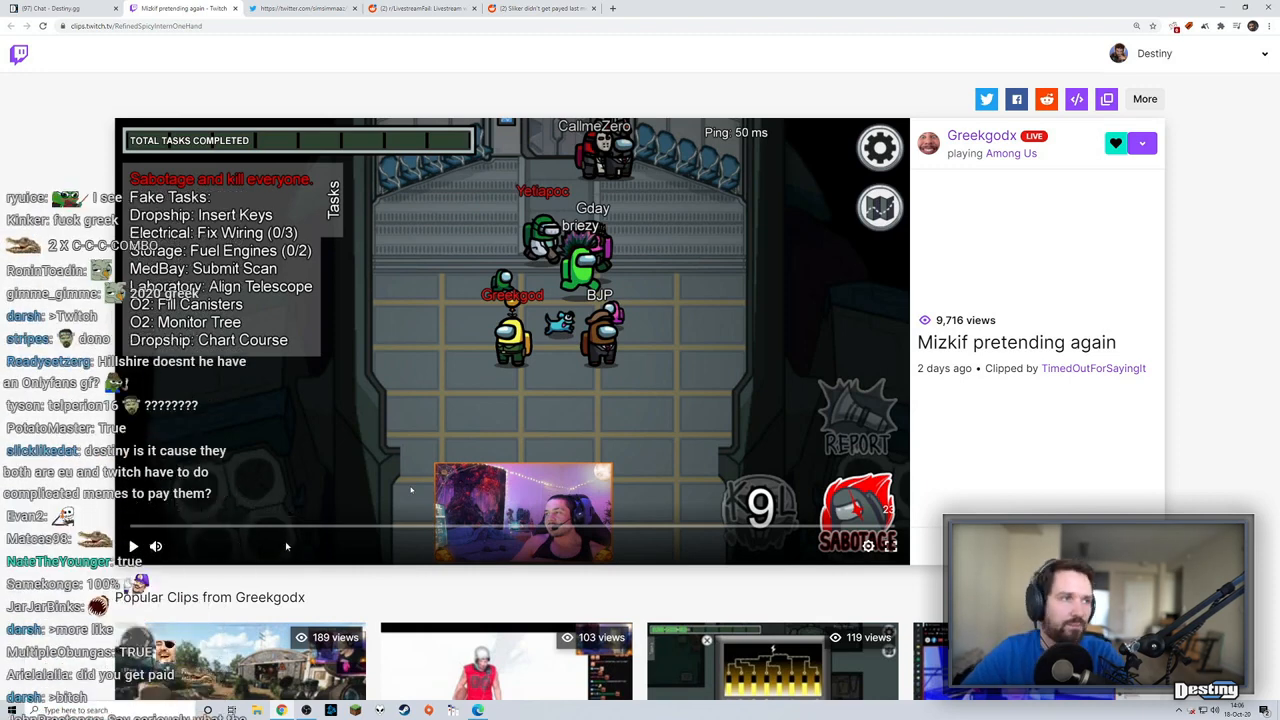